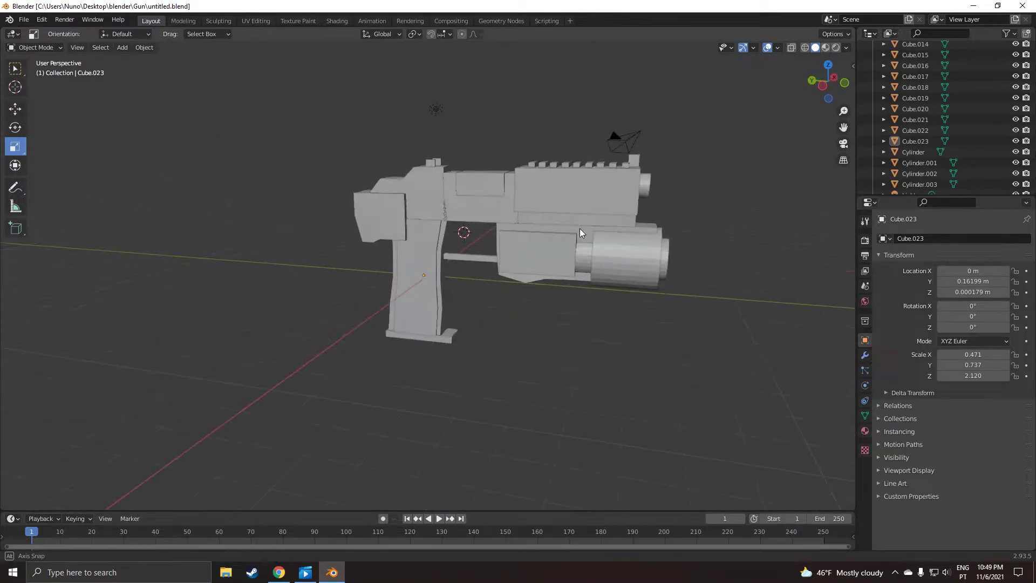
# - Orbit around the pistol to inspect the barrel, muzzle and side profile from several angles
pyautogui.moveTo(580, 232); pyautogui.dragTo(563, 245)
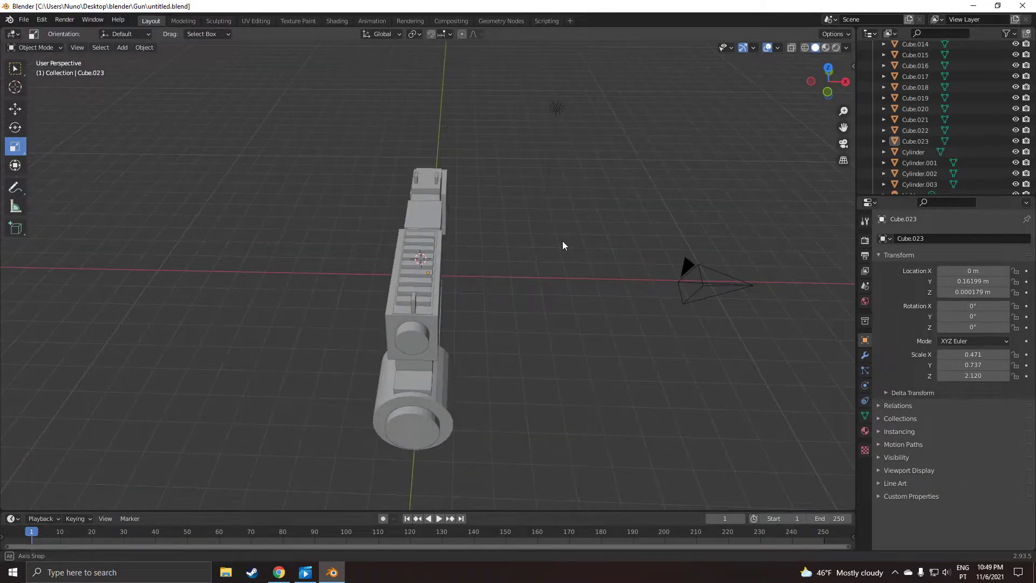
pyautogui.moveTo(563, 245); pyautogui.dragTo(567, 226)
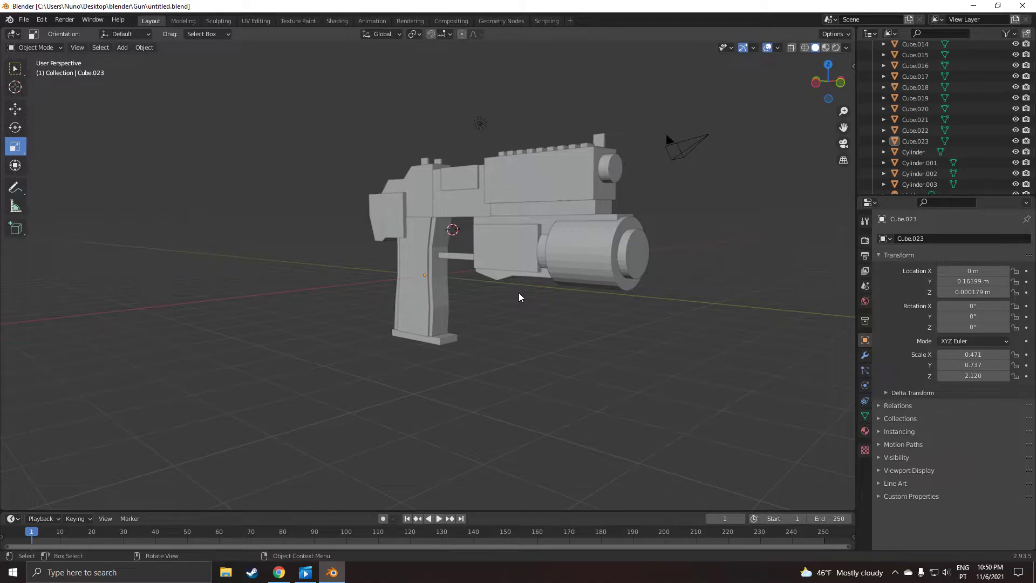
pyautogui.moveTo(519, 297); pyautogui.dragTo(532, 333)
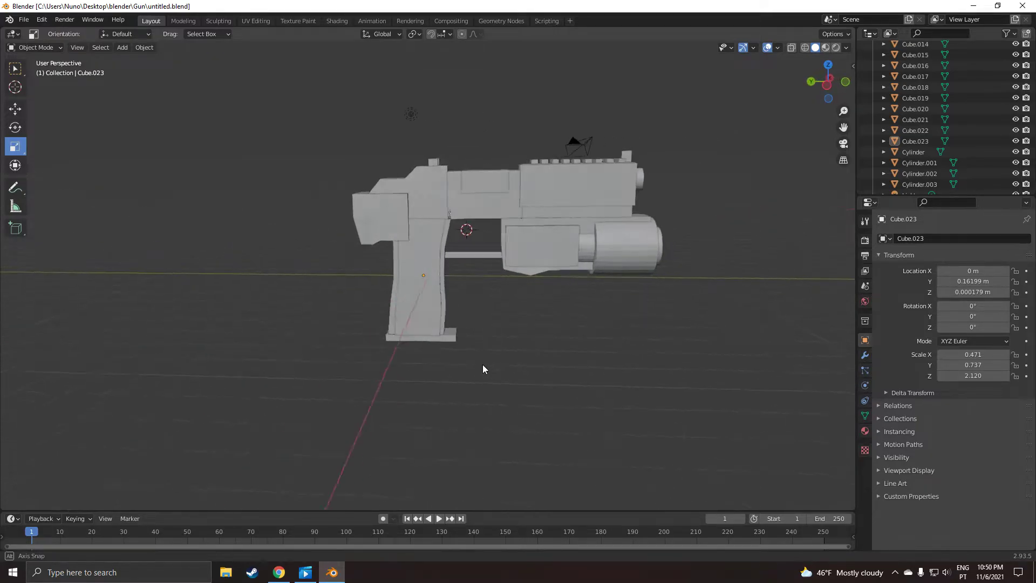
pyautogui.moveTo(482, 369); pyautogui.dragTo(674, 385)
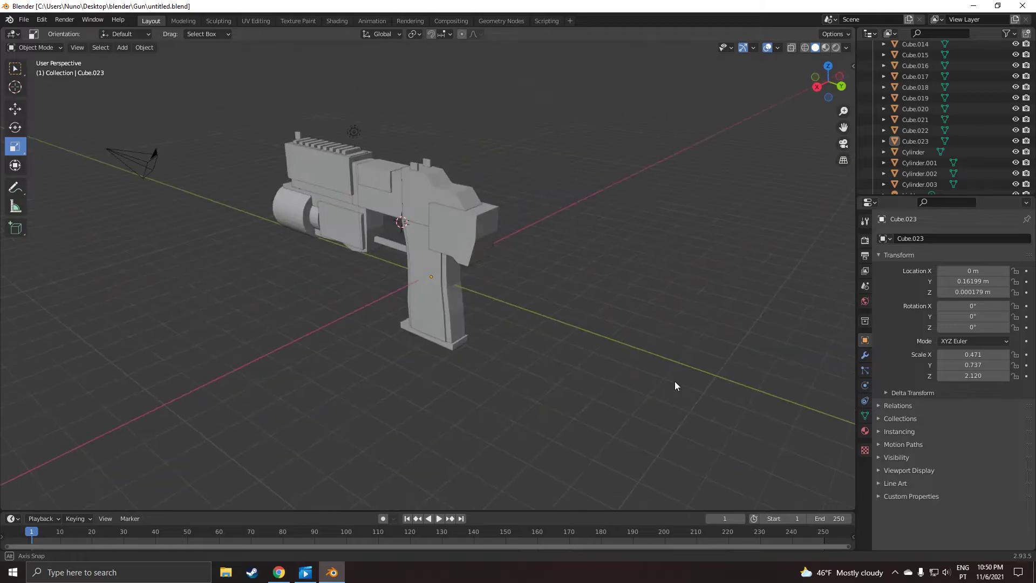
pyautogui.moveTo(674, 386); pyautogui.dragTo(617, 355)
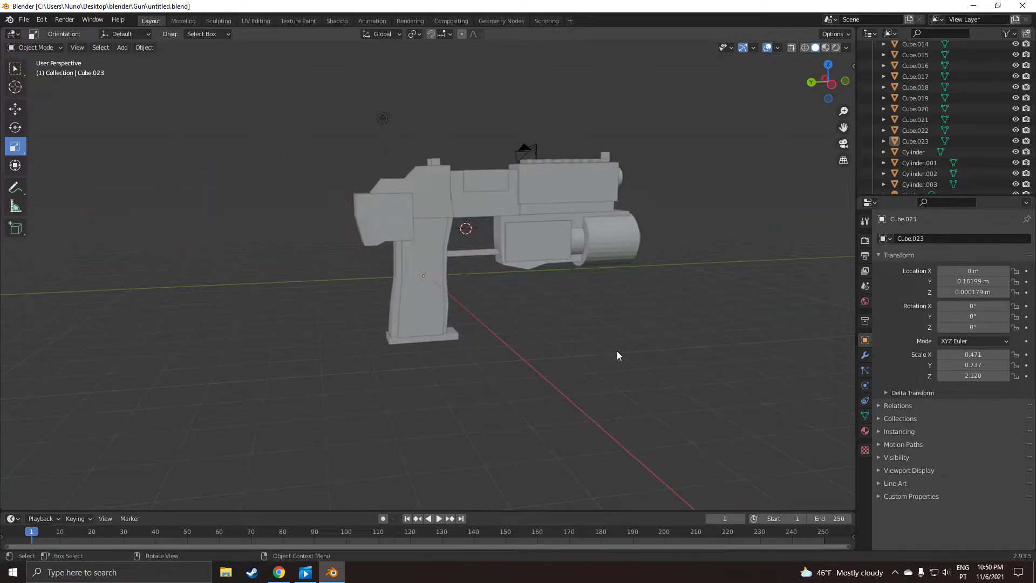
pyautogui.moveTo(618, 356); pyautogui.dragTo(495, 359)
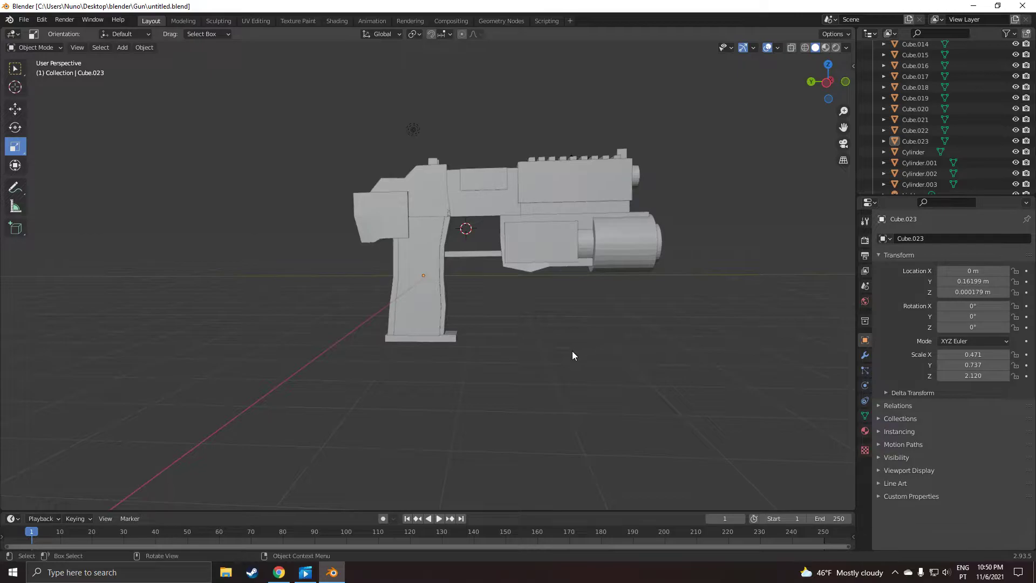
pyautogui.moveTo(573, 356); pyautogui.dragTo(710, 353)
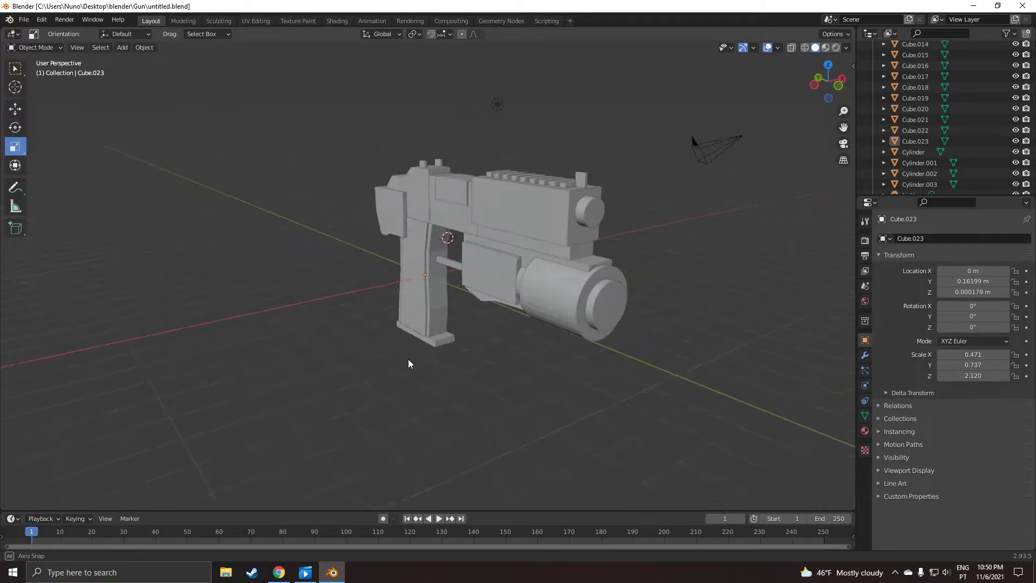
pyautogui.moveTo(409, 364); pyautogui.dragTo(274, 431)
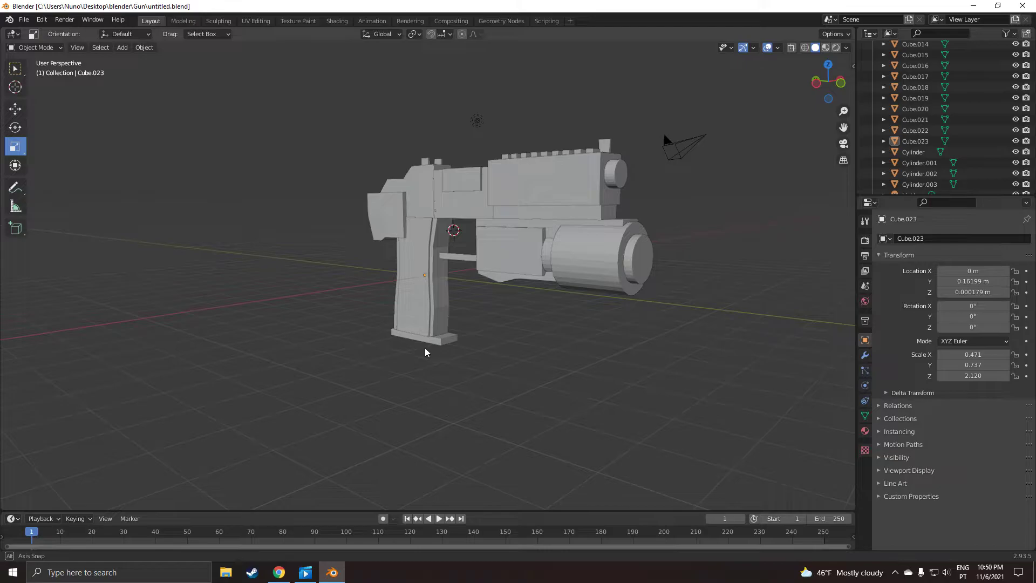
pyautogui.moveTo(426, 352); pyautogui.dragTo(633, 201)
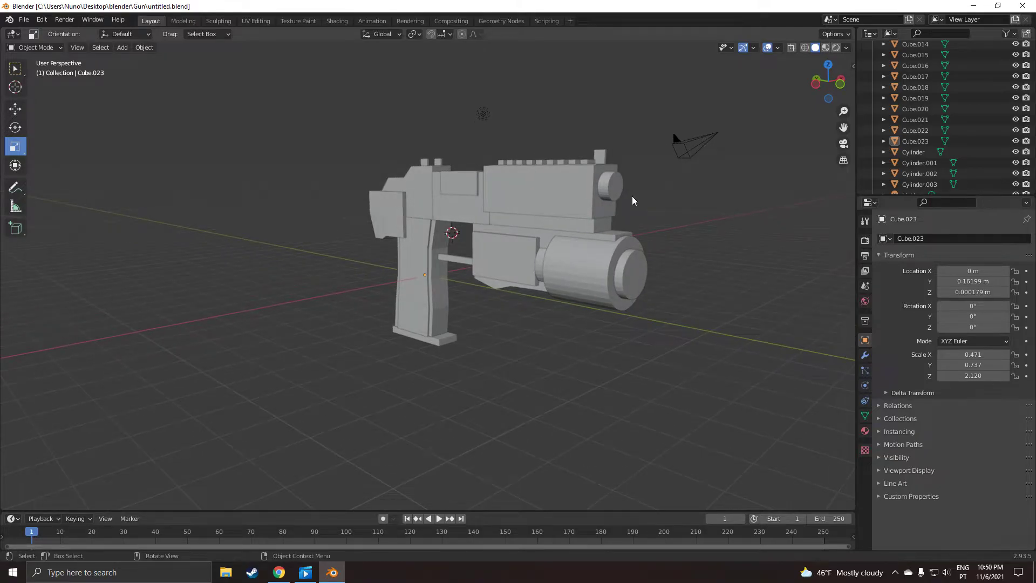
pyautogui.moveTo(592, 228)
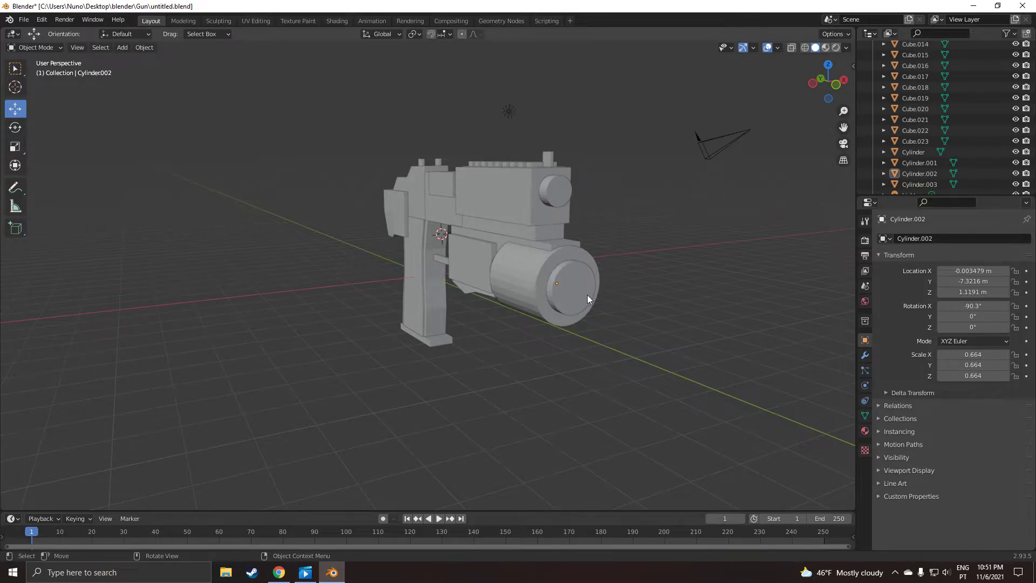
pyautogui.moveTo(570, 224)
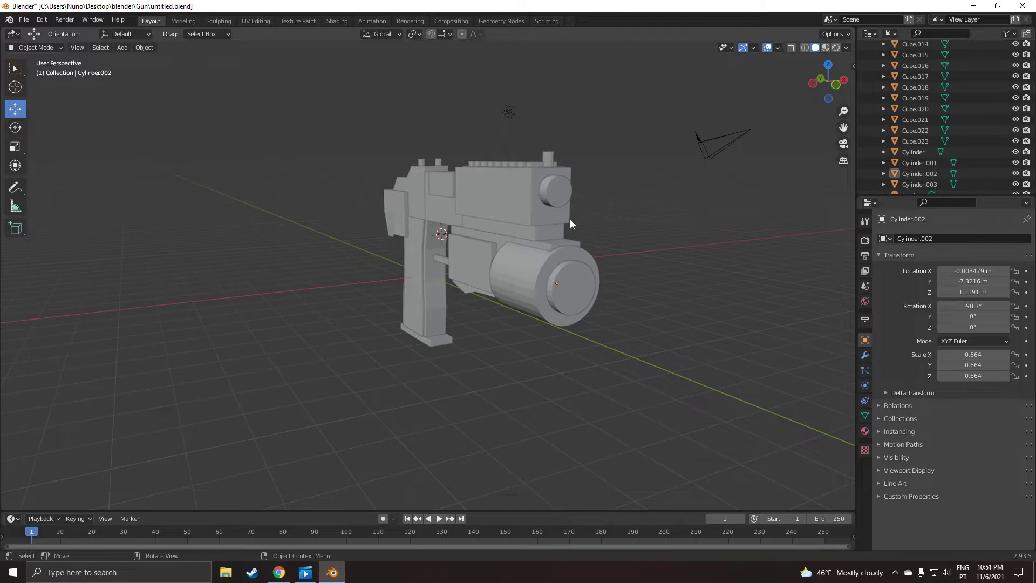
pyautogui.moveTo(547, 185)
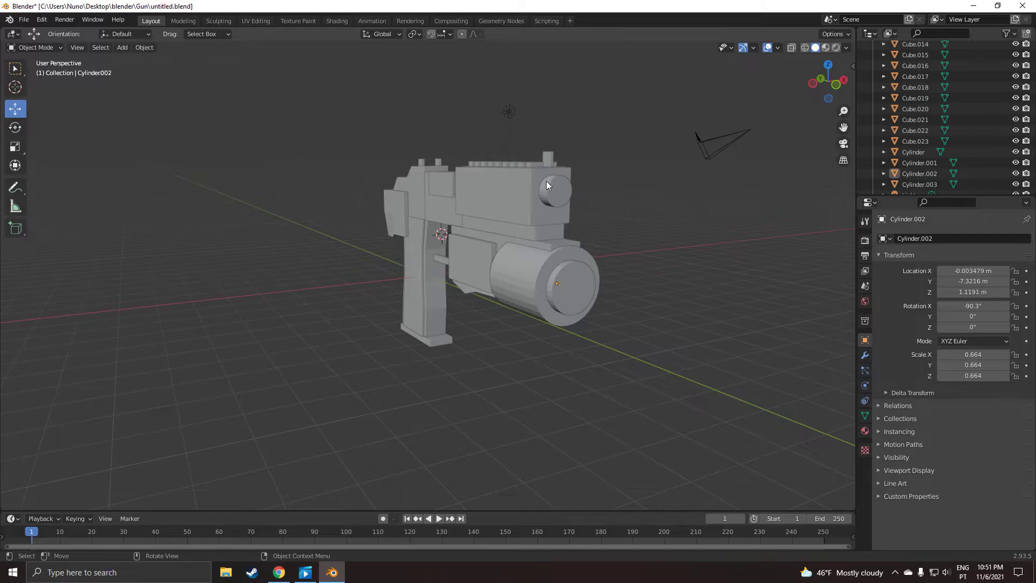
pyautogui.moveTo(611, 184)
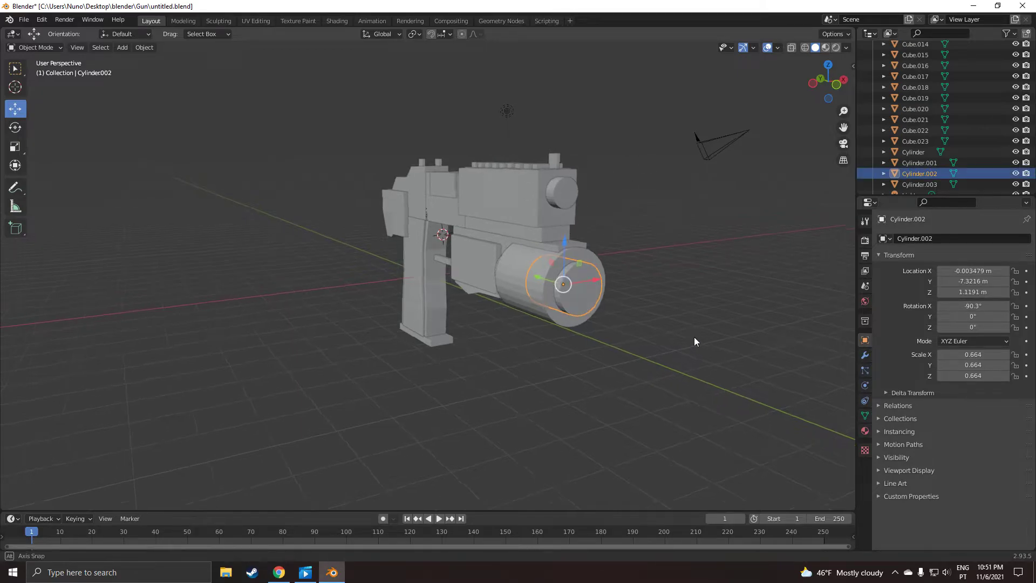
pyautogui.moveTo(694, 341); pyautogui.dragTo(497, 325)
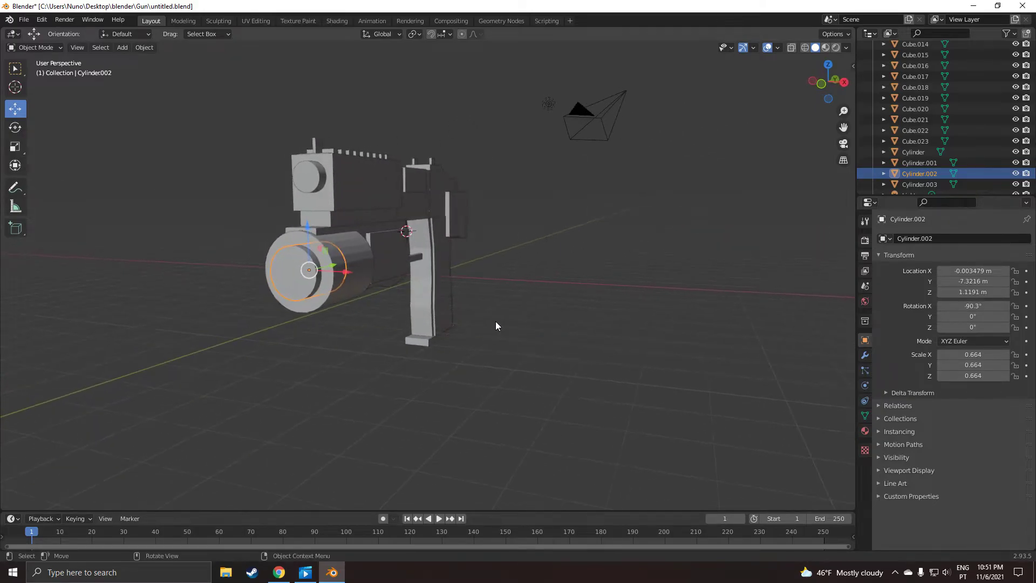
pyautogui.moveTo(495, 324); pyautogui.dragTo(665, 256)
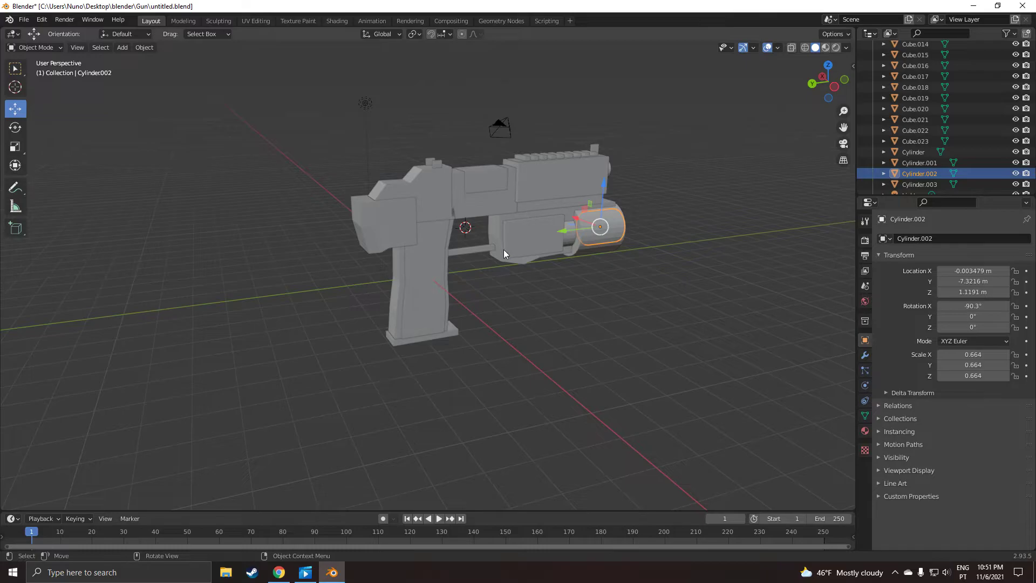
pyautogui.moveTo(426, 281)
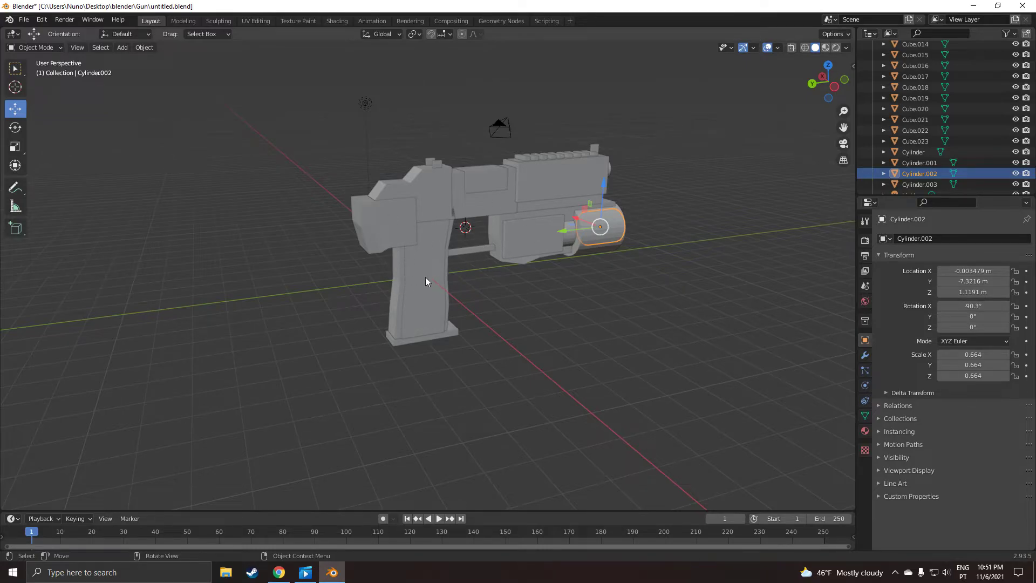
pyautogui.moveTo(582, 247)
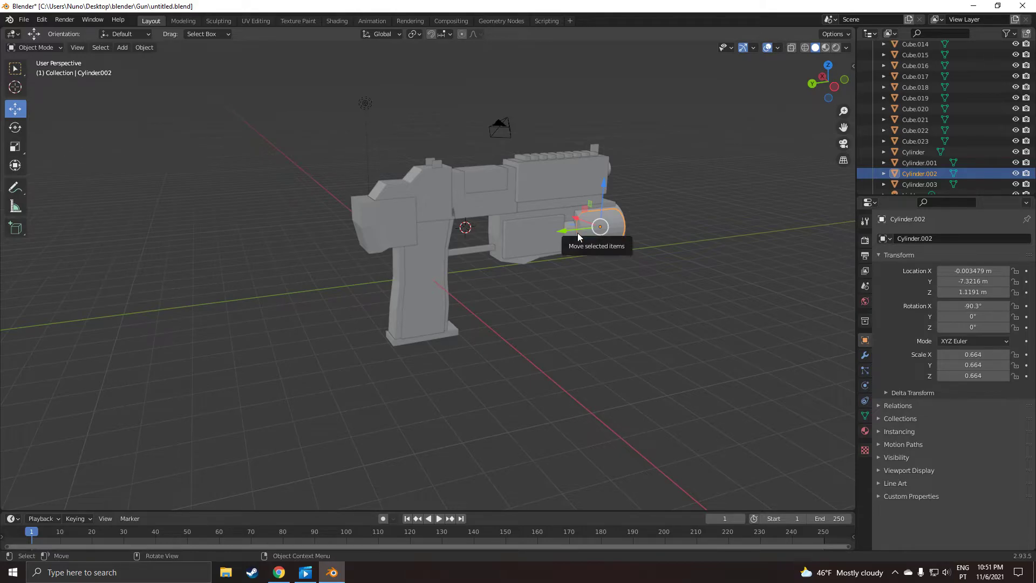
pyautogui.moveTo(578, 238); pyautogui.dragTo(519, 311)
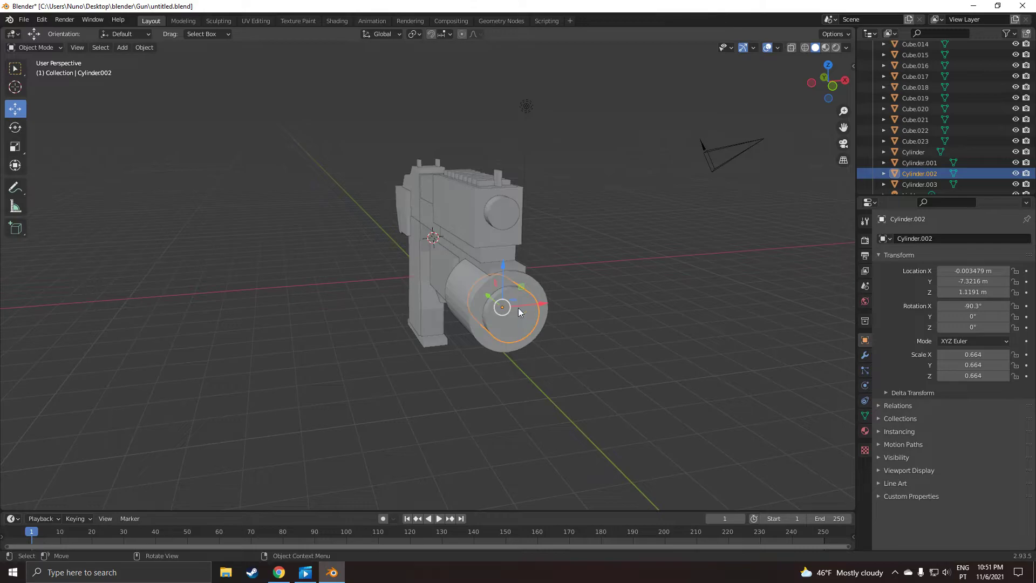
pyautogui.moveTo(584, 256)
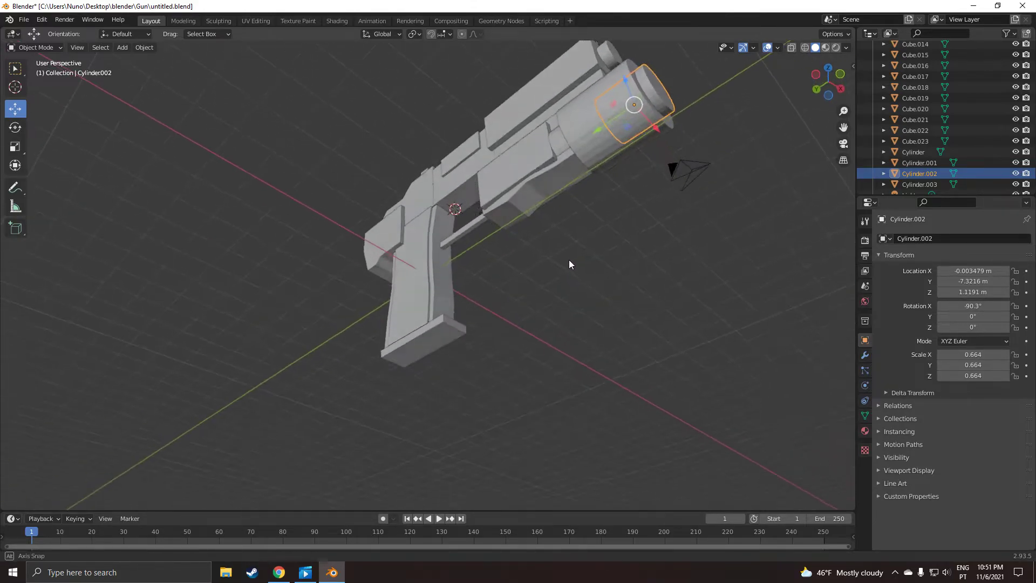
pyautogui.moveTo(570, 264); pyautogui.dragTo(539, 221)
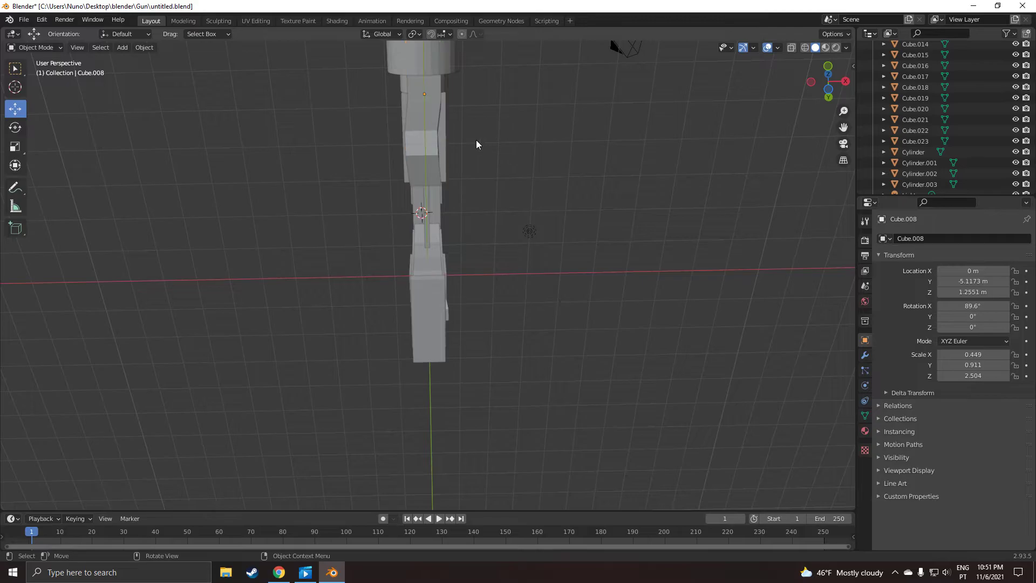
pyautogui.moveTo(477, 144); pyautogui.dragTo(495, 210)
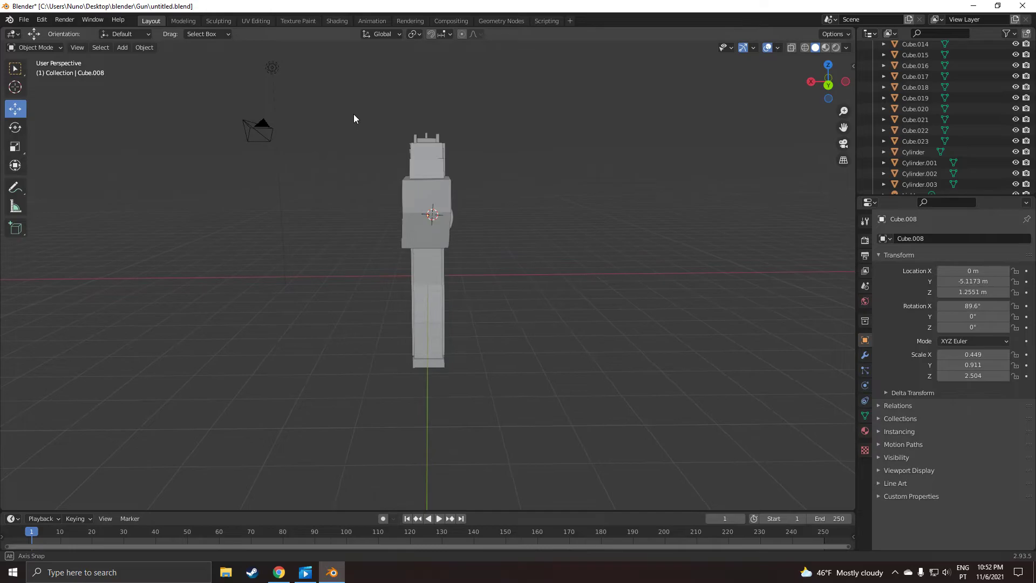
pyautogui.moveTo(353, 118); pyautogui.dragTo(495, 142)
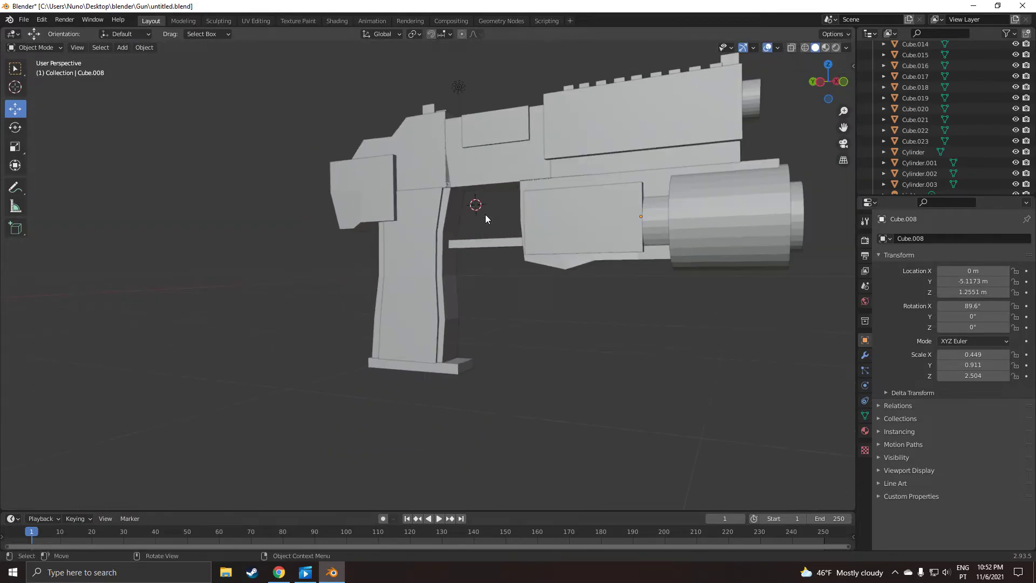
pyautogui.moveTo(486, 218); pyautogui.dragTo(423, 250)
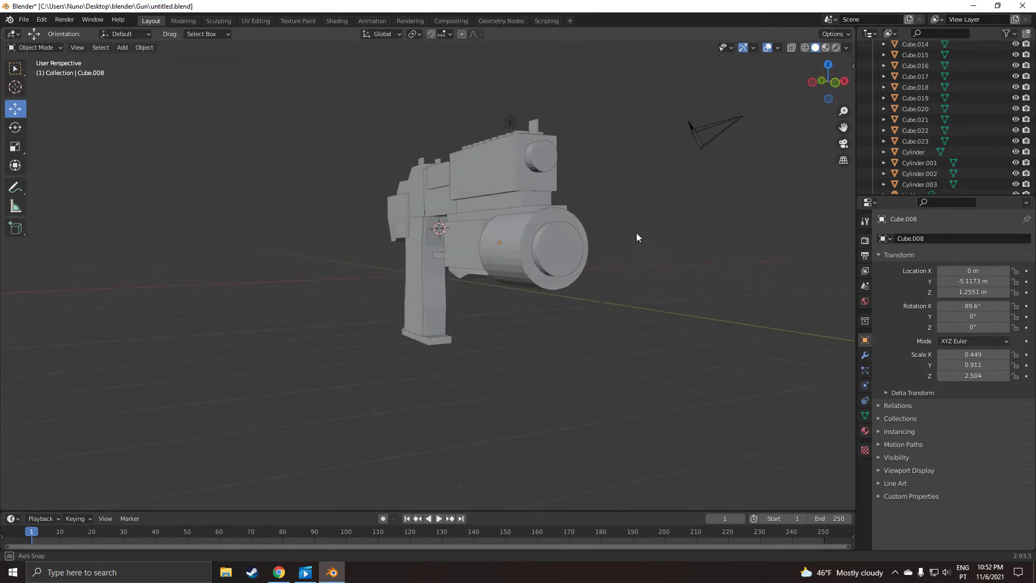
pyautogui.moveTo(638, 238); pyautogui.dragTo(612, 314)
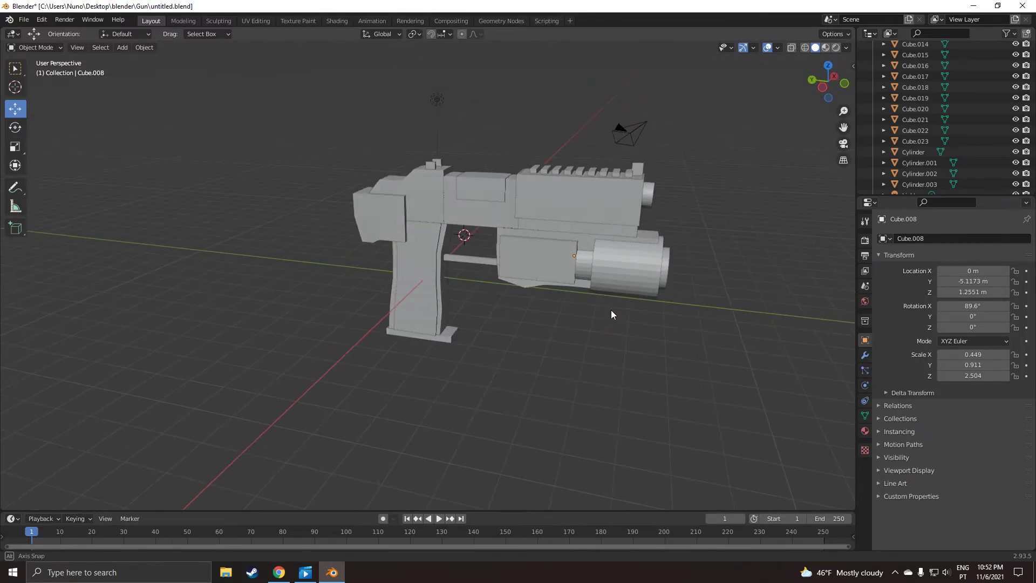
pyautogui.moveTo(611, 315); pyautogui.dragTo(544, 339)
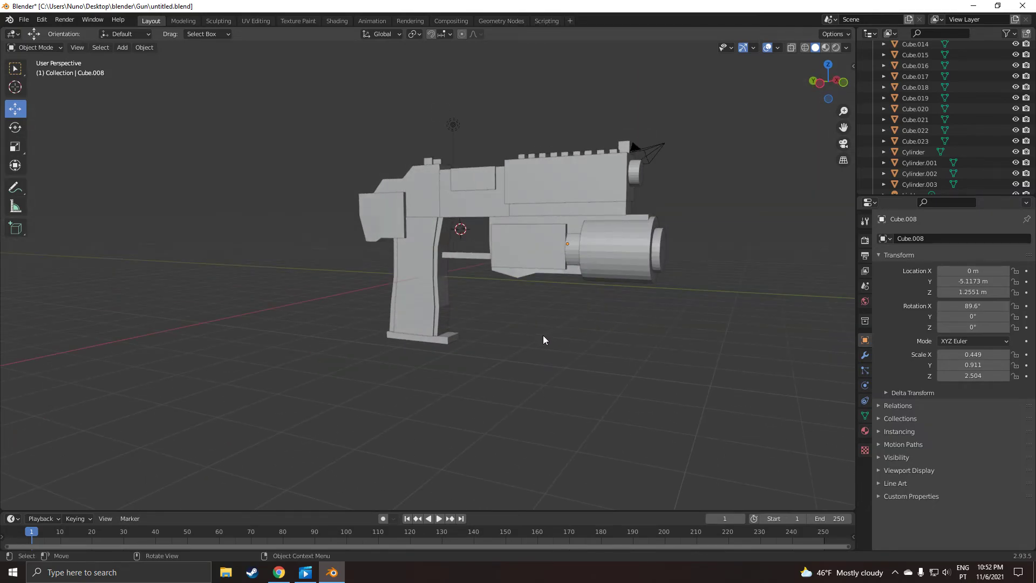
pyautogui.moveTo(543, 338)
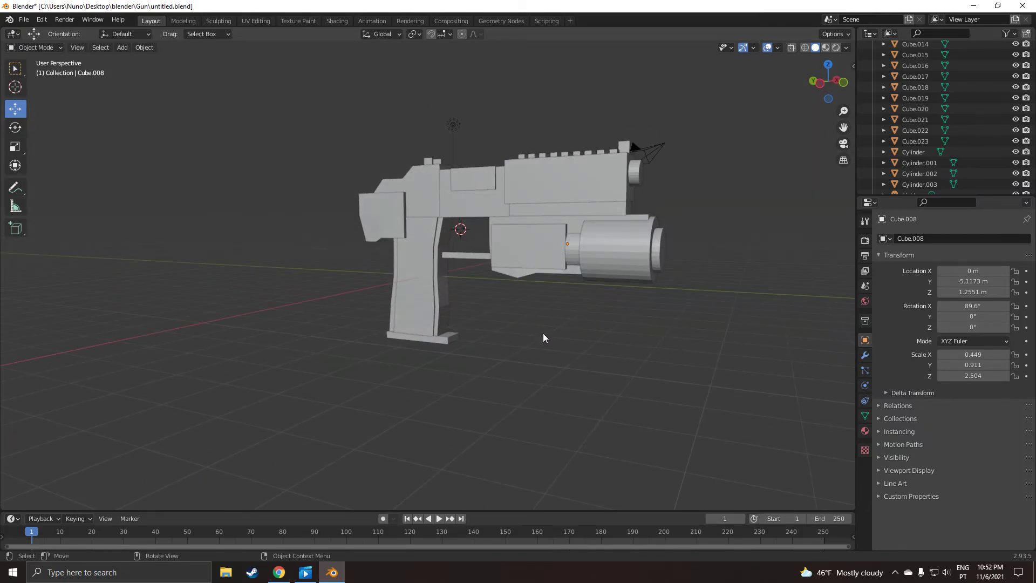
pyautogui.moveTo(544, 338); pyautogui.dragTo(674, 301)
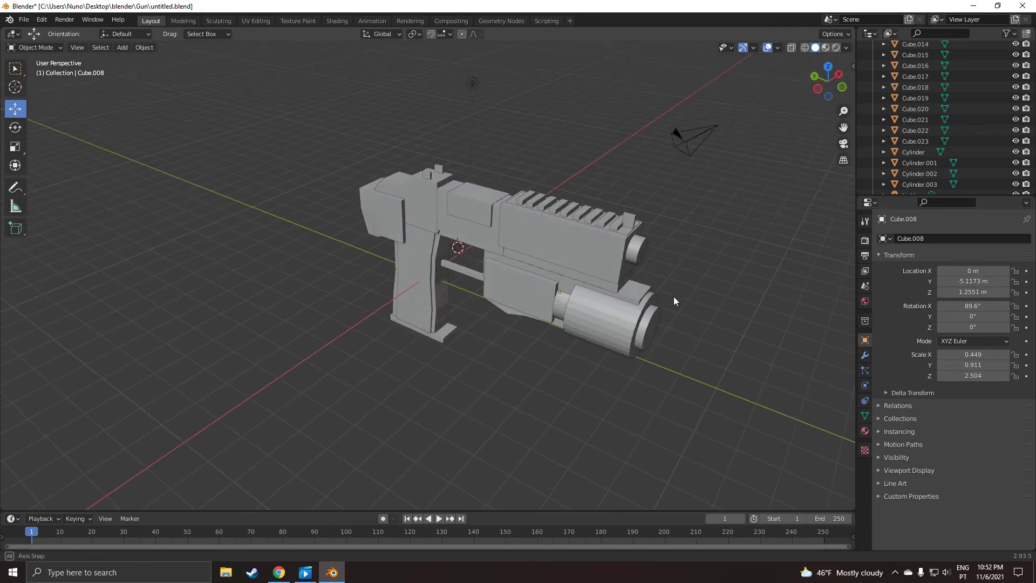